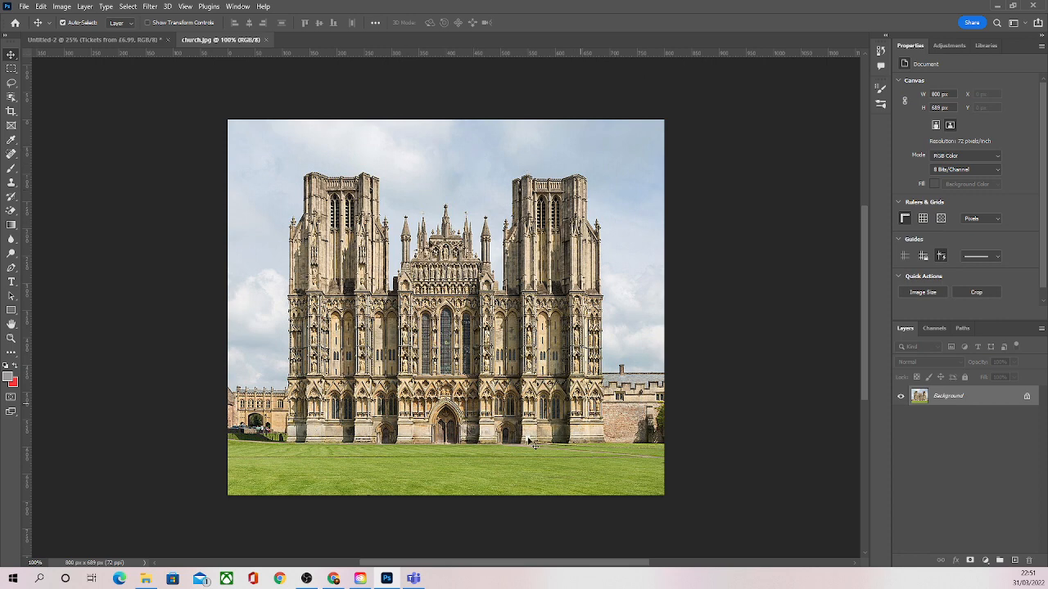
pyautogui.moveTo(11, 210)
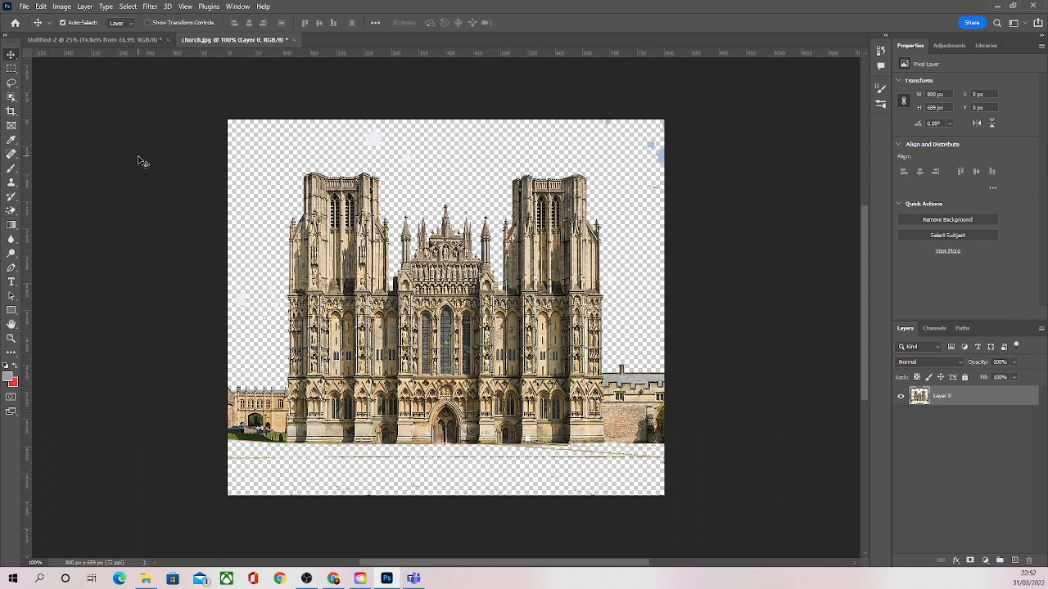
pyautogui.moveTo(84, 92)
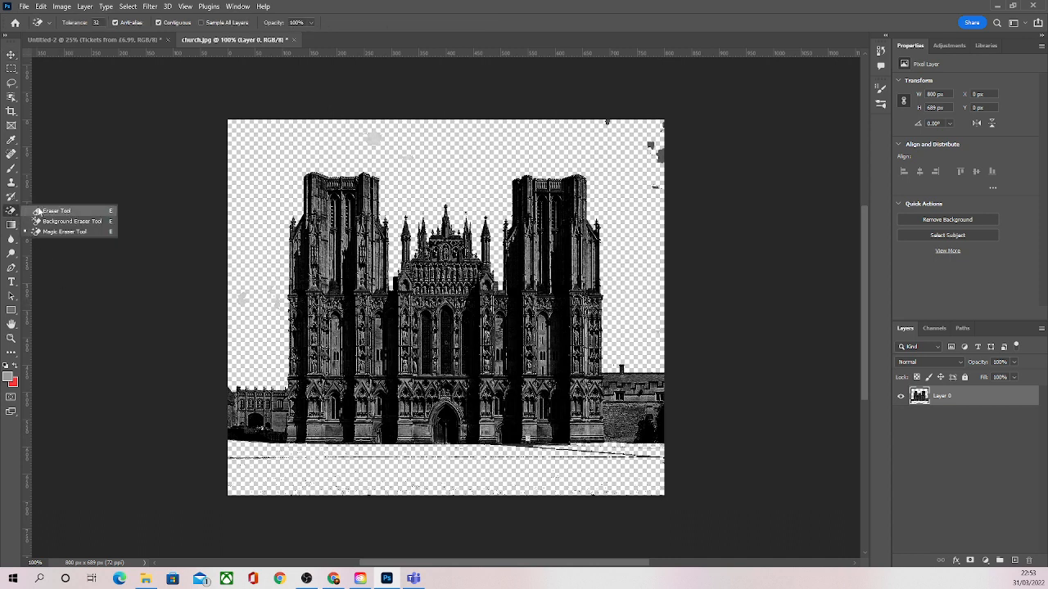
# - Select the Eraser Tool to hand-erase the grey sky specks around the church towers
pyautogui.click(12, 54)
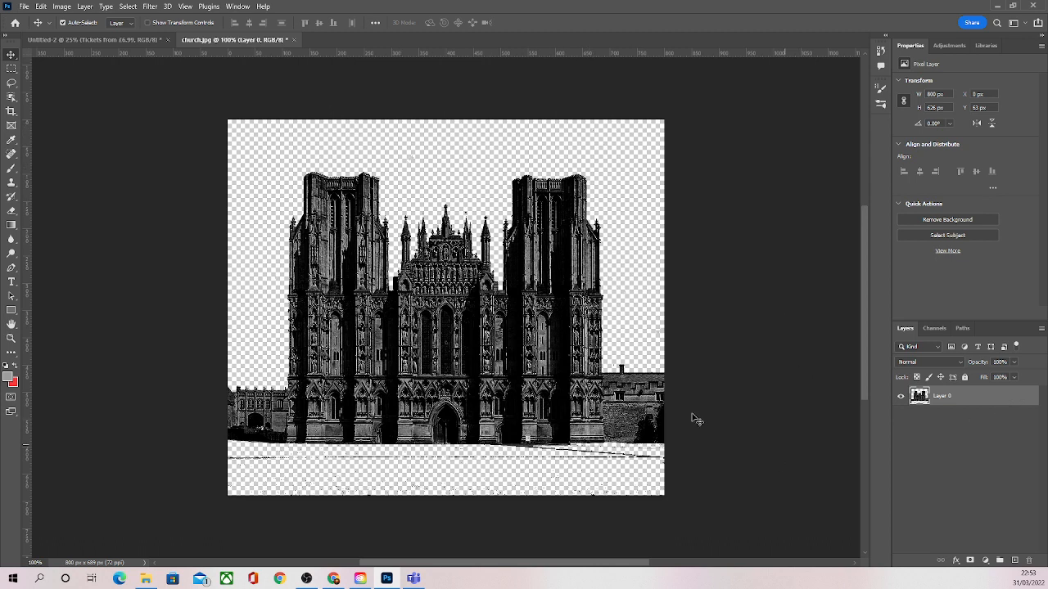